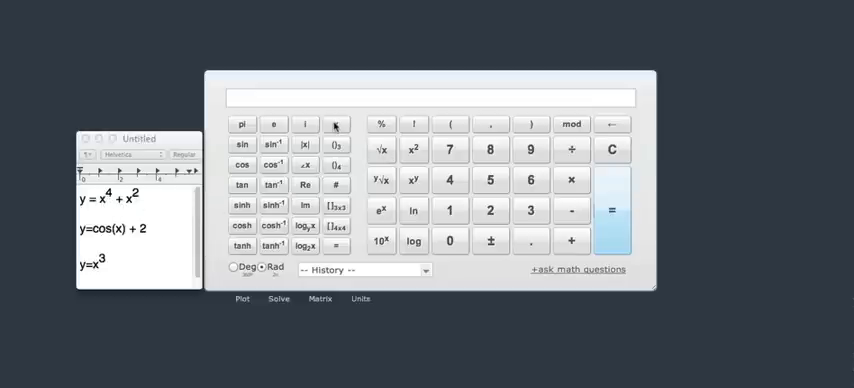
Enter the expression x^4+x^2 into the calculator input field.
{"action": "left_click", "coordinate": [336, 124]}
{"action": "type", "text": "x^4+x^2"}
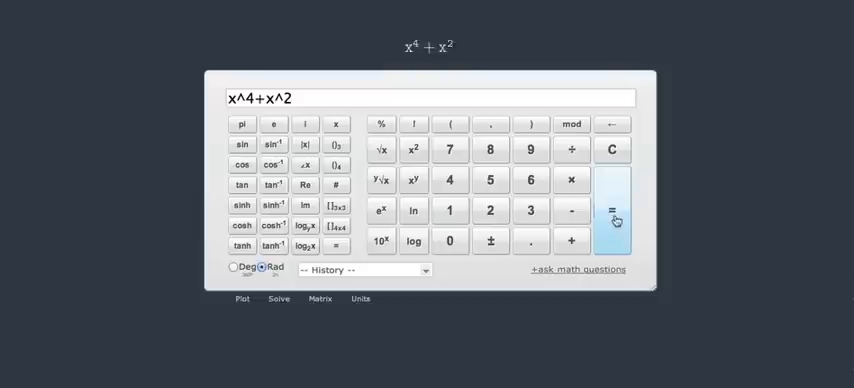
Plot the U-shaped graph of f₁: x⁴ + x².
{"action": "left_click", "coordinate": [612, 208]}
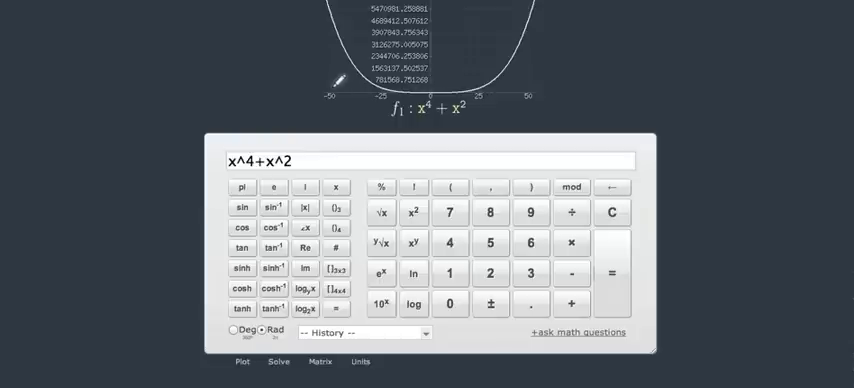
{"action": "mouse_move", "coordinate": [448, 84]}
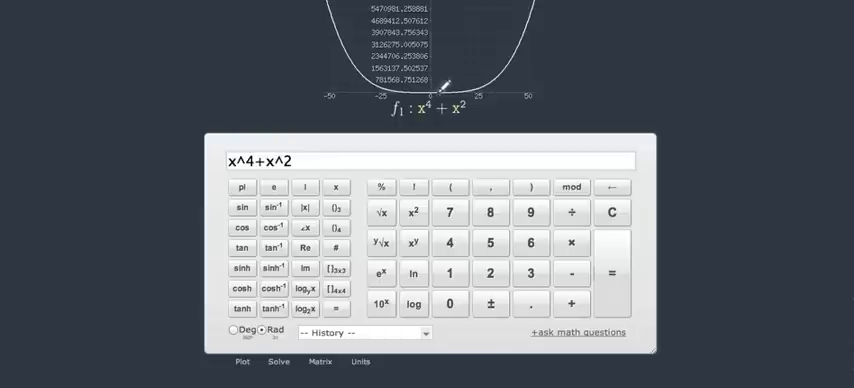
{"action": "mouse_move", "coordinate": [680, 138]}
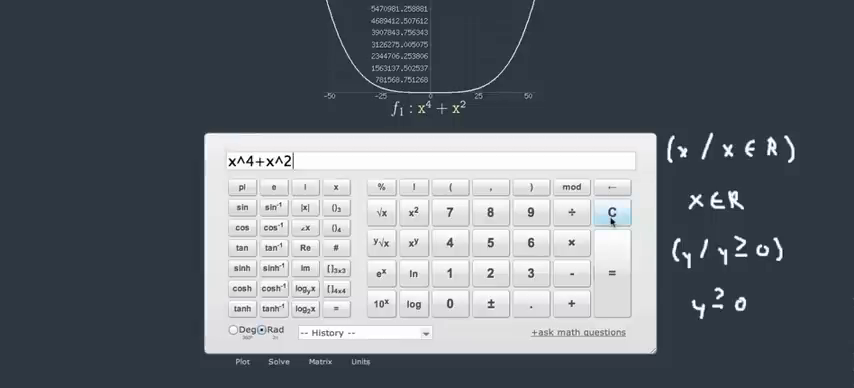
Clear x^4+x^2, replace it with cos(x)+2 and plot its oscillating graph.
{"action": "left_click", "coordinate": [612, 216]}
{"action": "type", "text": "cos(x)+2"}
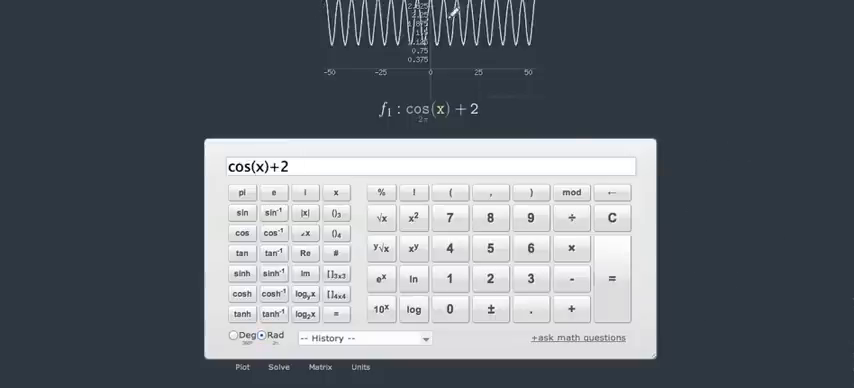
{"action": "mouse_move", "coordinate": [690, 130]}
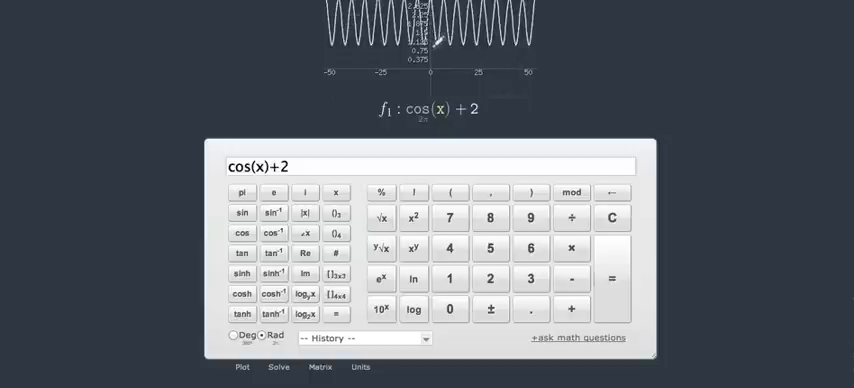
{"action": "mouse_move", "coordinate": [710, 130]}
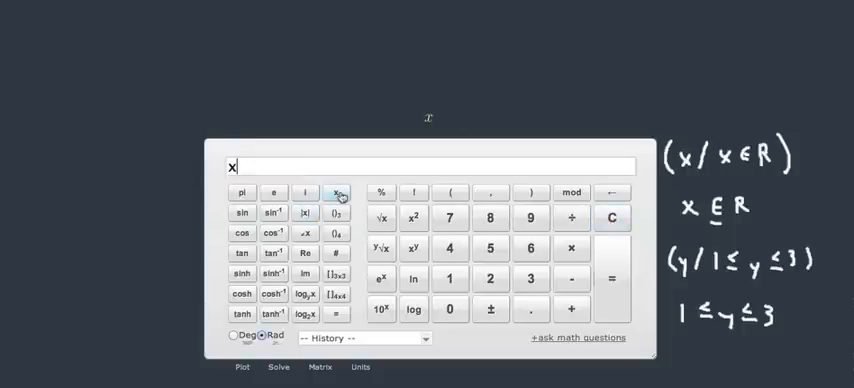
Raise x to a power to build the third function x^3.
{"action": "left_click", "coordinate": [336, 192]}
{"action": "type", "text": "^3"}
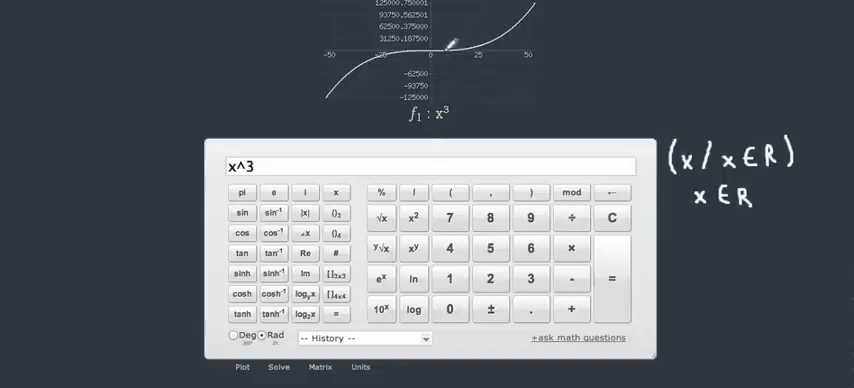
{"action": "mouse_move", "coordinate": [440, 40]}
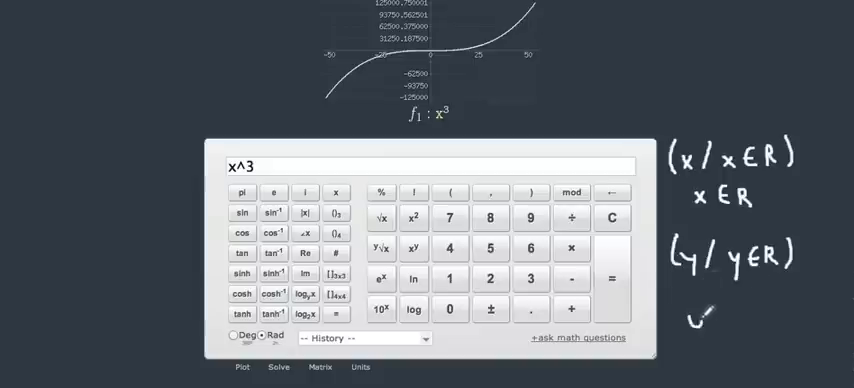
Write the handwritten range note y∈R for x³ under its domain note.
{"action": "type", "text": "y∈R"}
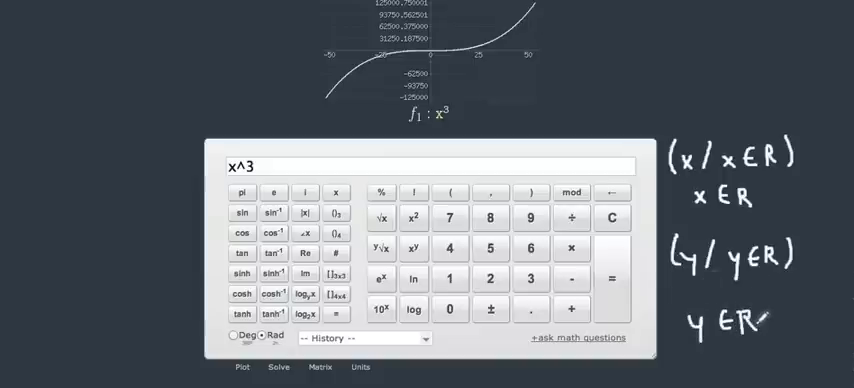